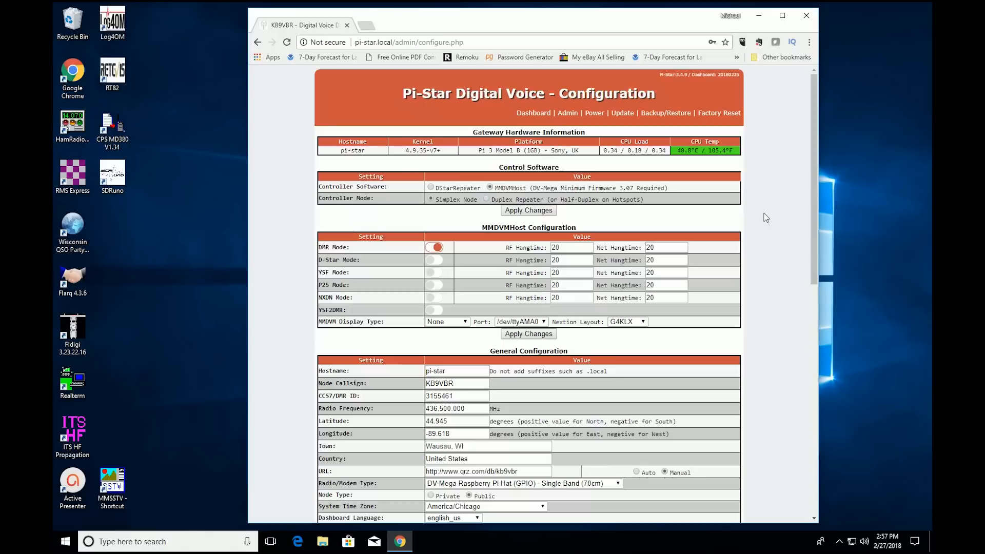
{"action": "scroll", "scroll_direction": "down", "scroll_amount": 3}
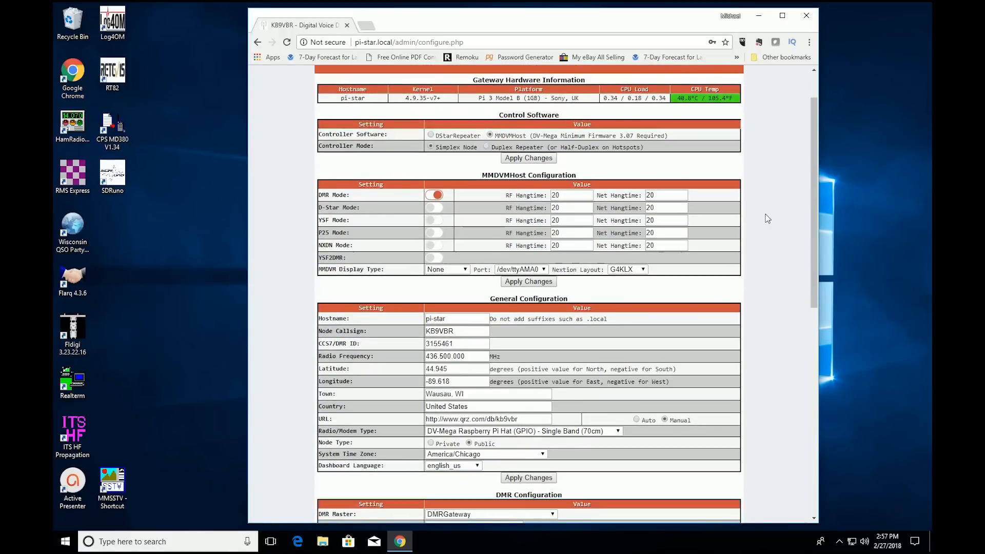
{"action": "scroll", "scroll_direction": "down", "scroll_amount": 3}
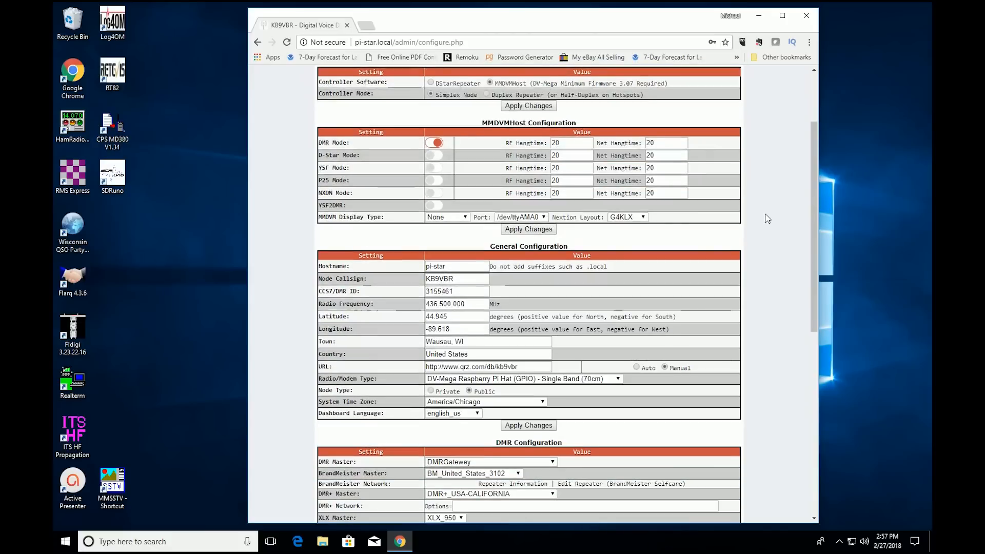
{"action": "scroll", "scroll_direction": "down", "scroll_amount": 3}
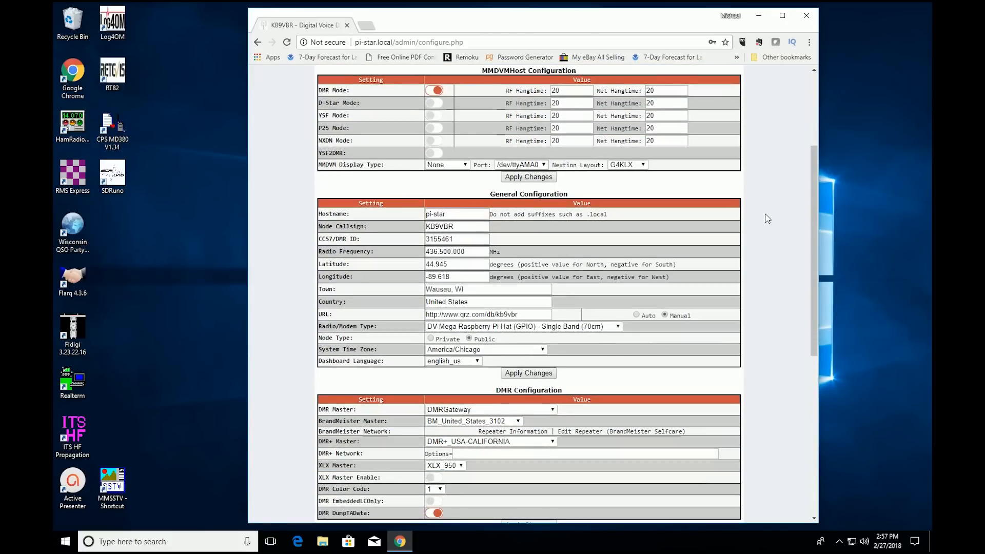
{"action": "scroll", "scroll_direction": "down", "scroll_amount": 3}
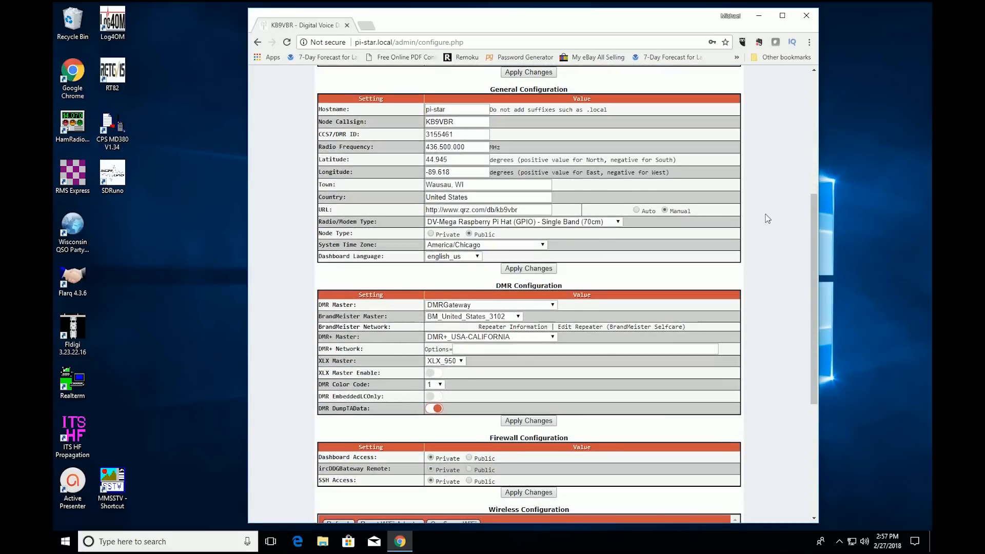
{"action": "scroll", "scroll_direction": "down", "scroll_amount": 3}
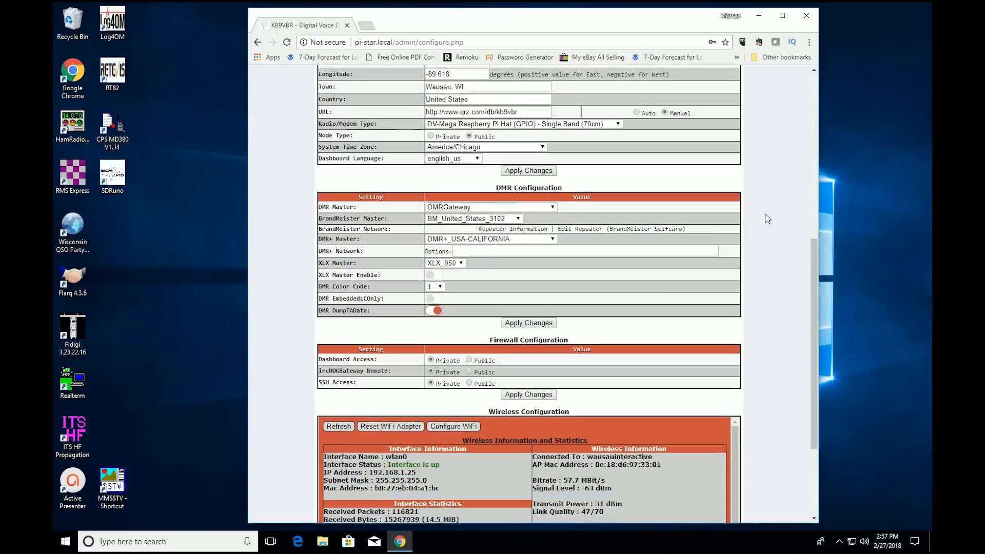